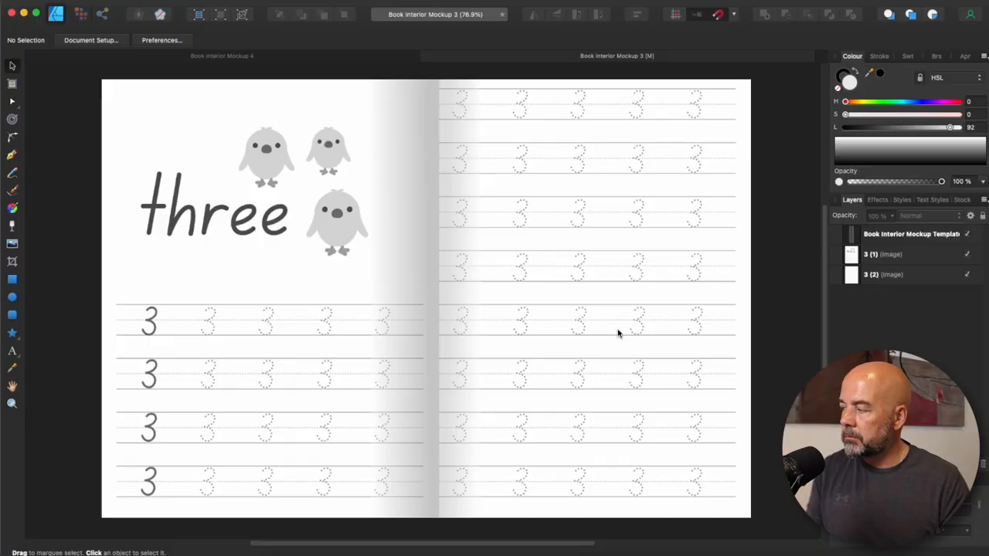
{"action": "mouse_move", "coordinate": [518, 335]}
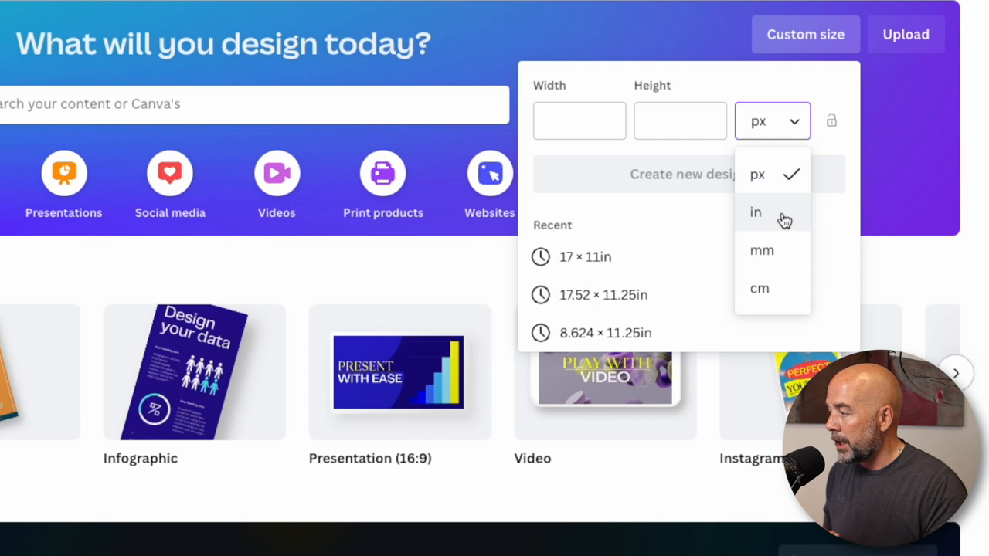
- Switch the custom design size units to inches for a 17 × 11 in design
{"action": "left_click", "coordinate": [756, 212]}
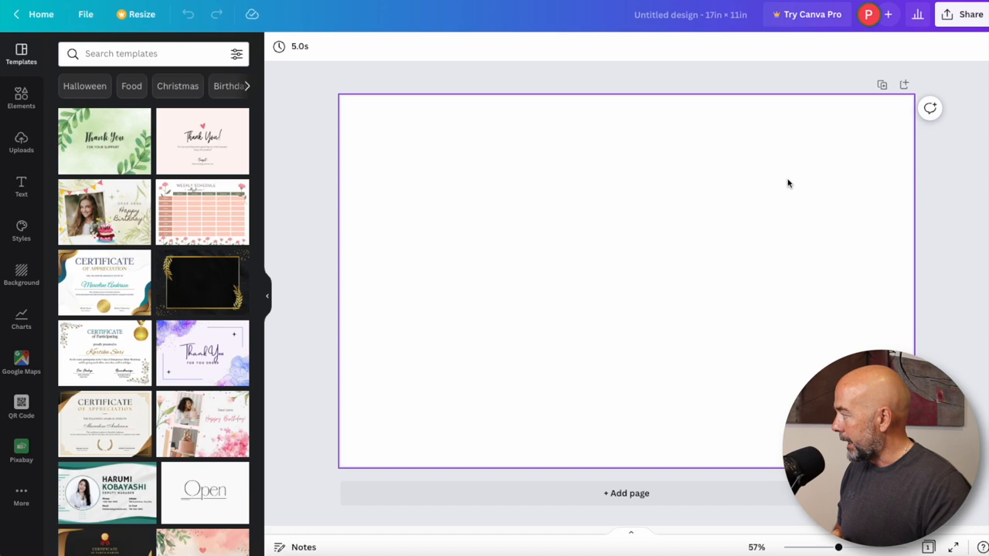
- Show the Uploads library with the page images and gutter shadow strips
{"action": "left_click", "coordinate": [21, 143]}
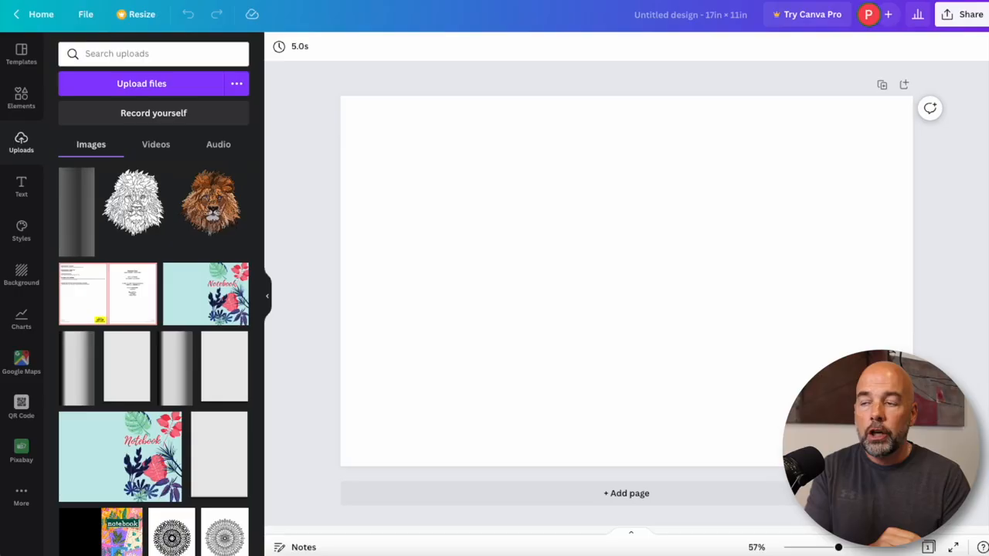
{"action": "mouse_move", "coordinate": [170, 242]}
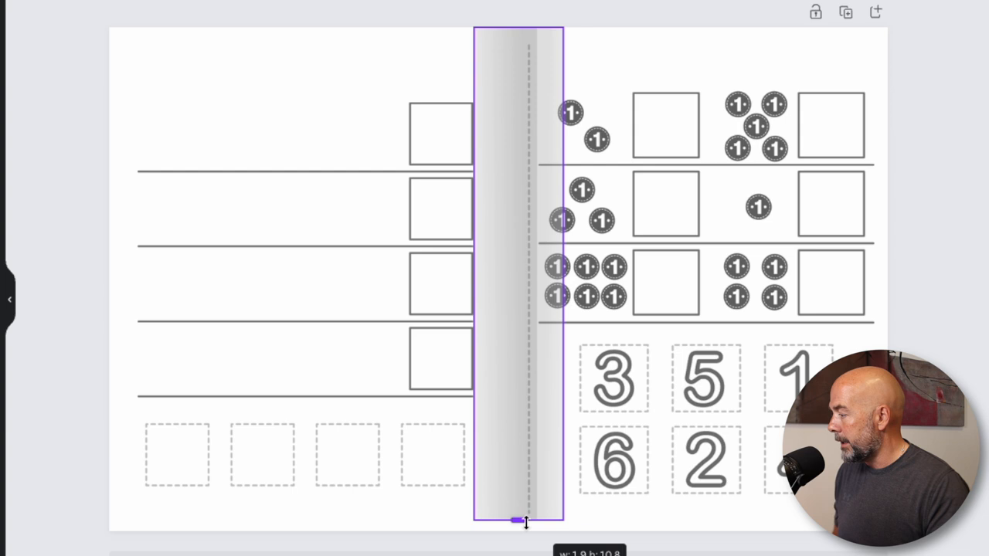
- Stretch the central shadow strip down to the full page height
{"action": "left_click_drag", "start_coordinate": [525, 519], "coordinate": [498, 343]}
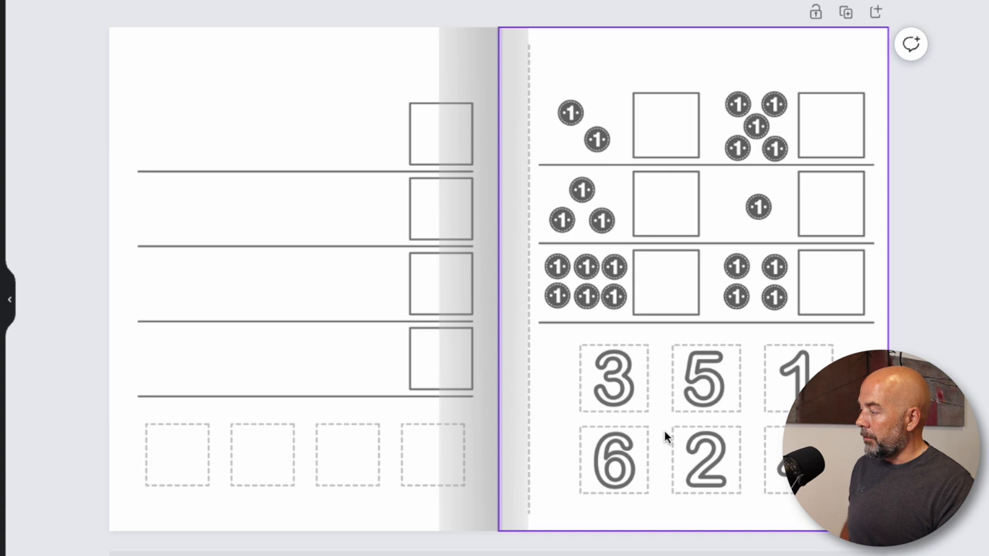
- Select the right-hand worksheet page and move the shadow strip to centre it over the fold
{"action": "left_click", "coordinate": [467, 298]}
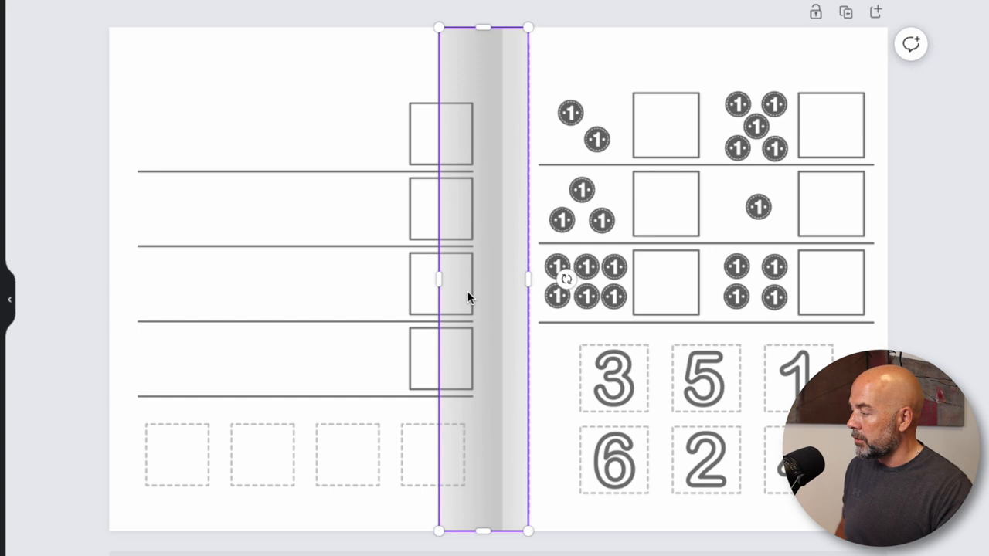
{"action": "left_click_drag", "start_coordinate": [530, 279], "coordinate": [603, 280]}
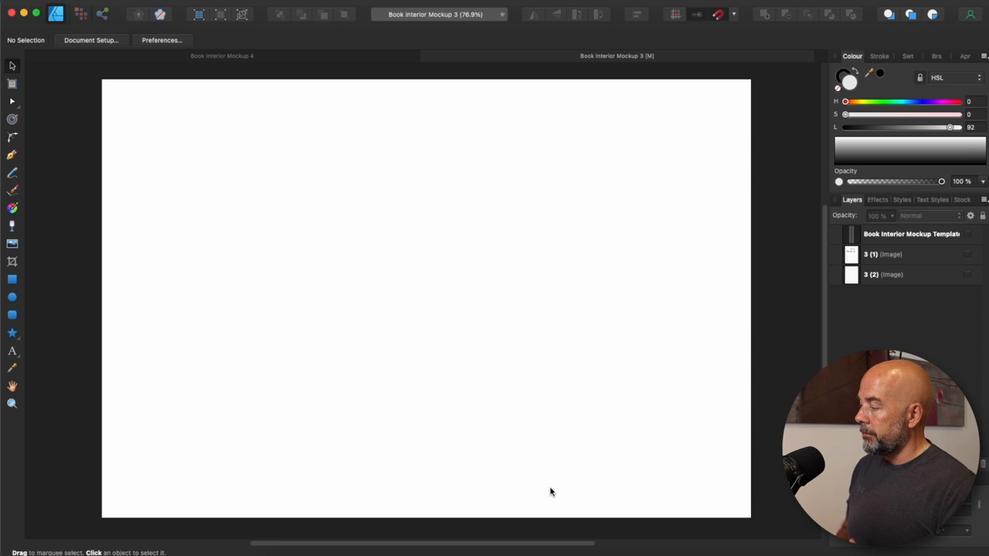
- Turn visibility back on for page layers 3 (1) and 3 (2), leaving the template hidden
{"action": "left_click", "coordinate": [967, 274]}
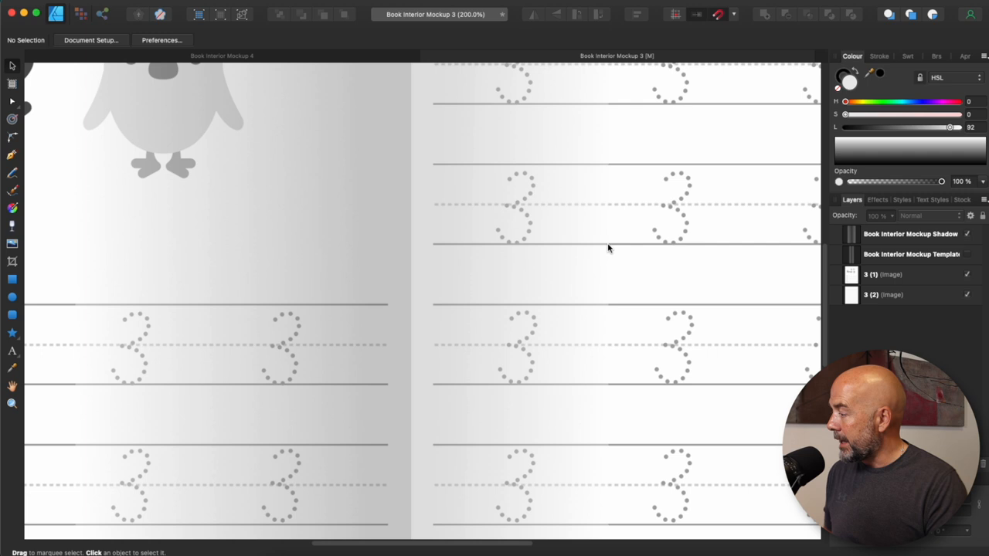
- Select the Book Interior Mockup Shadow layer to position it over the gutter
{"action": "left_click", "coordinate": [910, 233]}
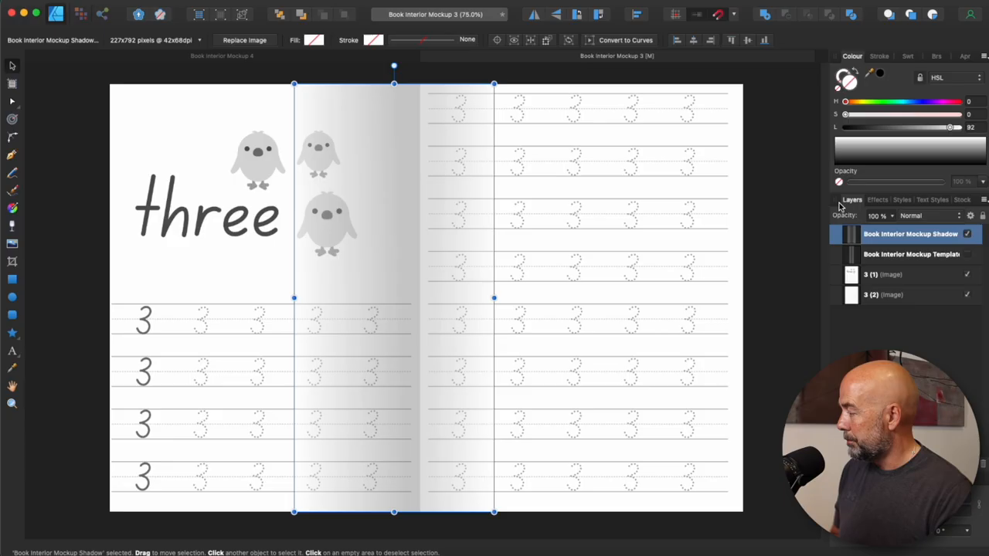